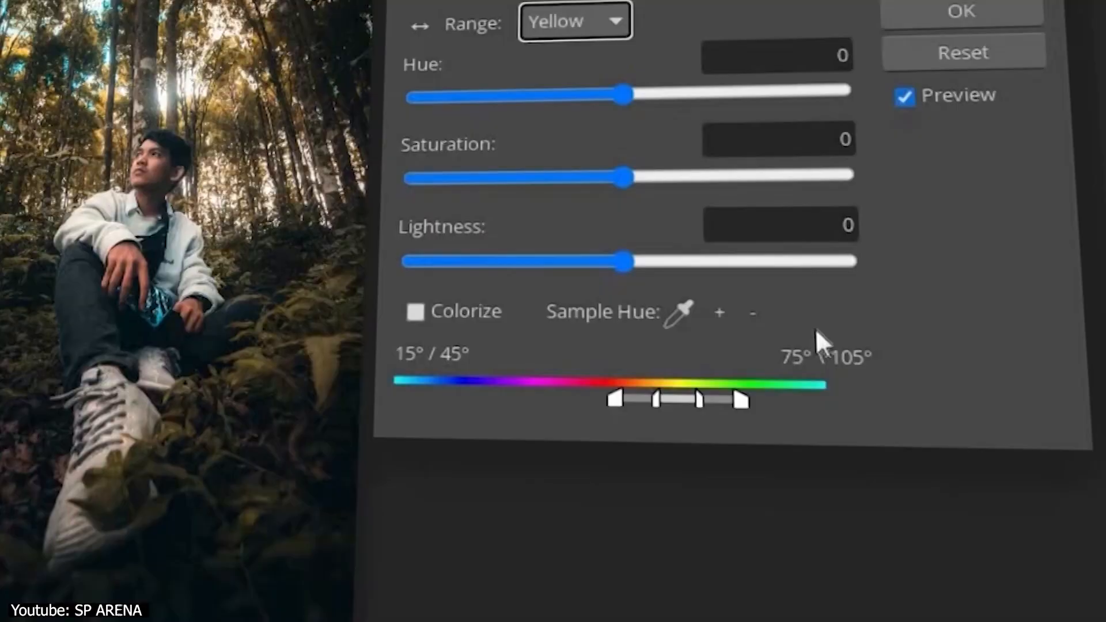
# Sweep the Yellow-range Hue slider through several values, ending at -118 for purple foliage
pyautogui.moveTo(625, 95); pyautogui.dragTo(719, 103)
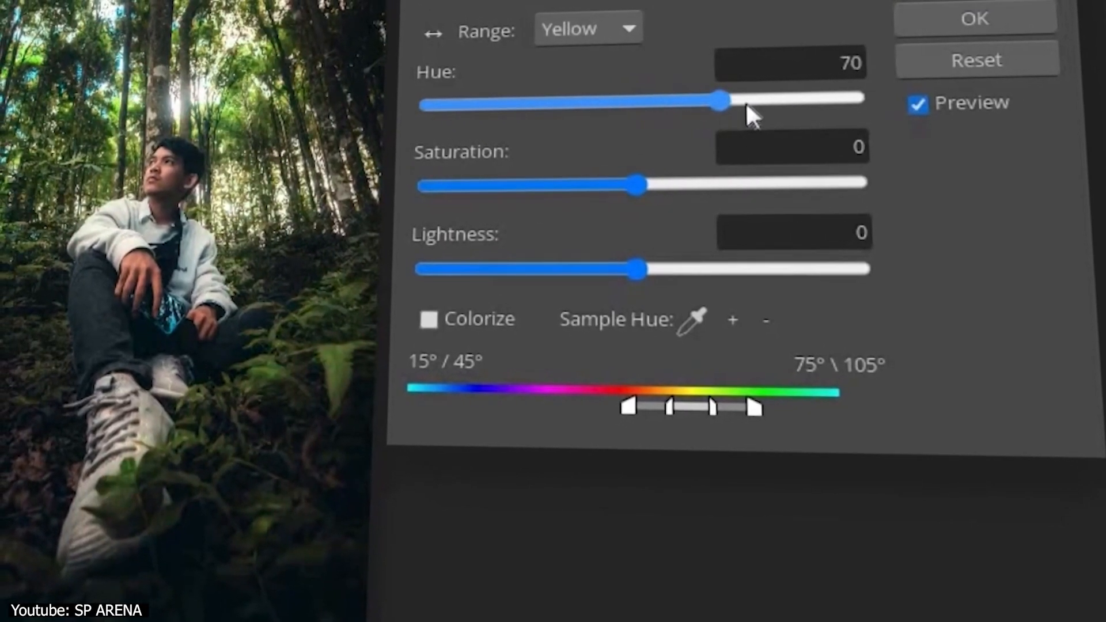
pyautogui.moveTo(719, 103); pyautogui.dragTo(678, 104)
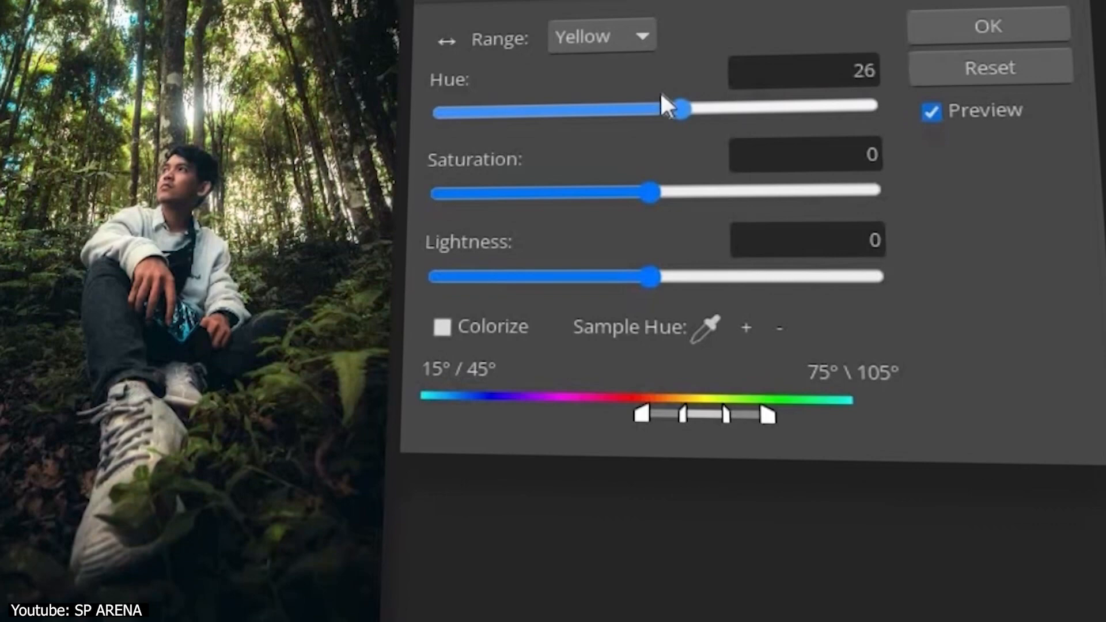
pyautogui.moveTo(680, 111); pyautogui.dragTo(628, 120)
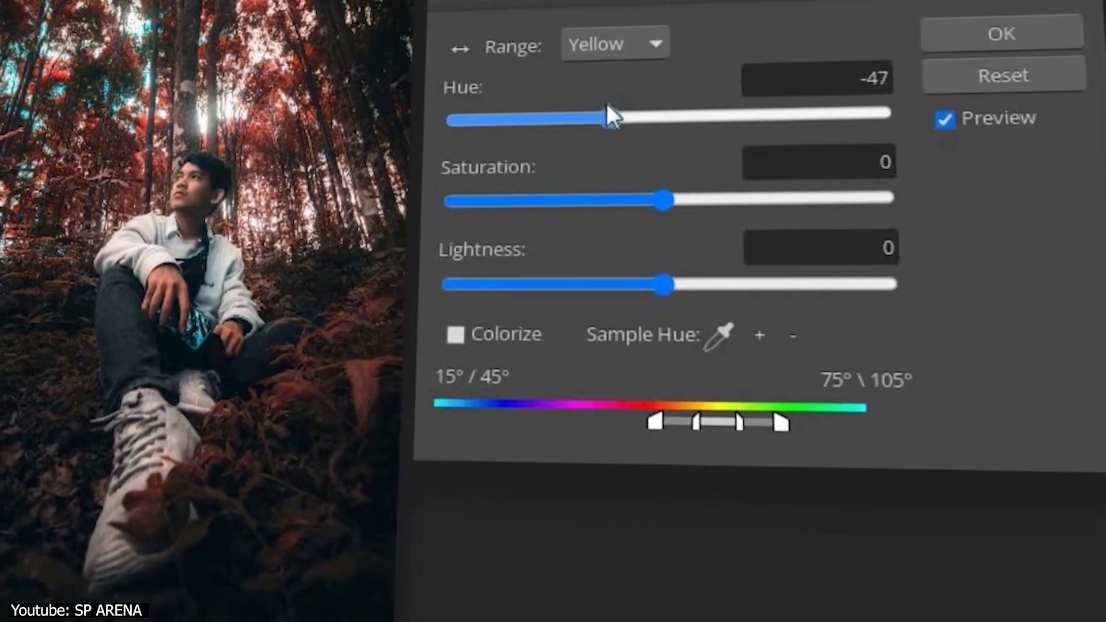
pyautogui.moveTo(607, 118); pyautogui.dragTo(540, 126)
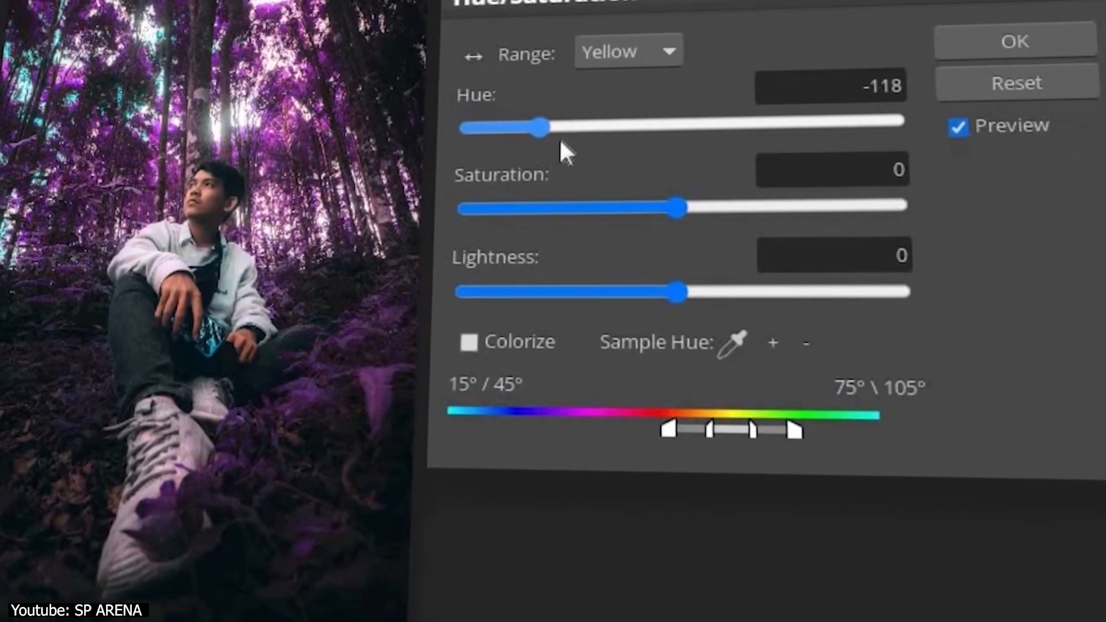
pyautogui.moveTo(544, 126); pyautogui.dragTo(635, 132)
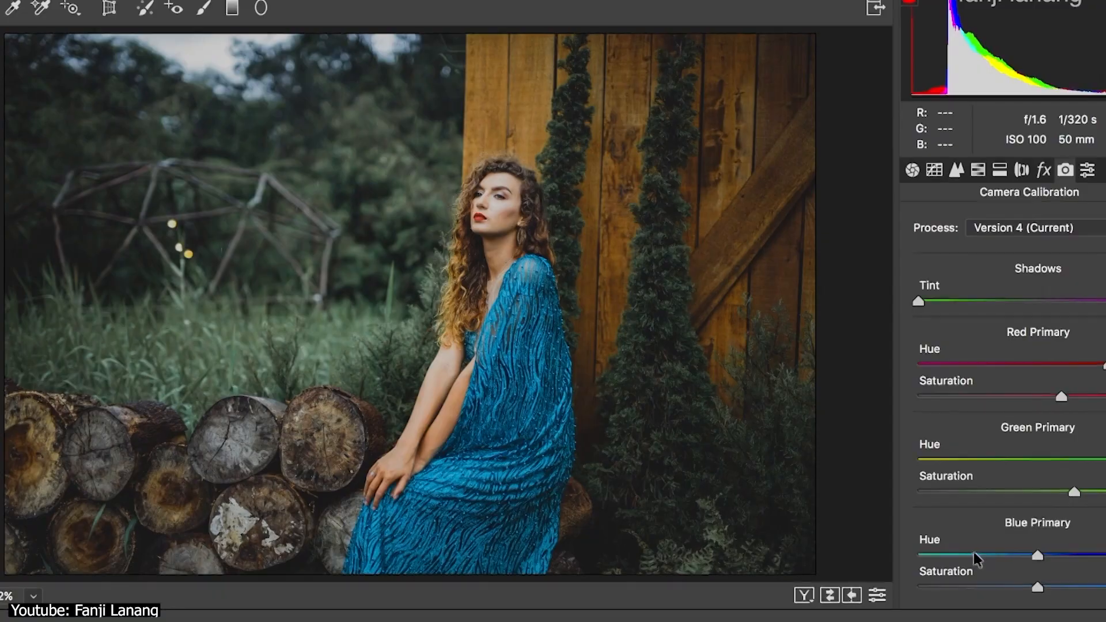
# Shift Blue Primary Hue toward teal, then raise and partly lower the Blacks slider
pyautogui.moveTo(1036, 556); pyautogui.dragTo(962, 555)
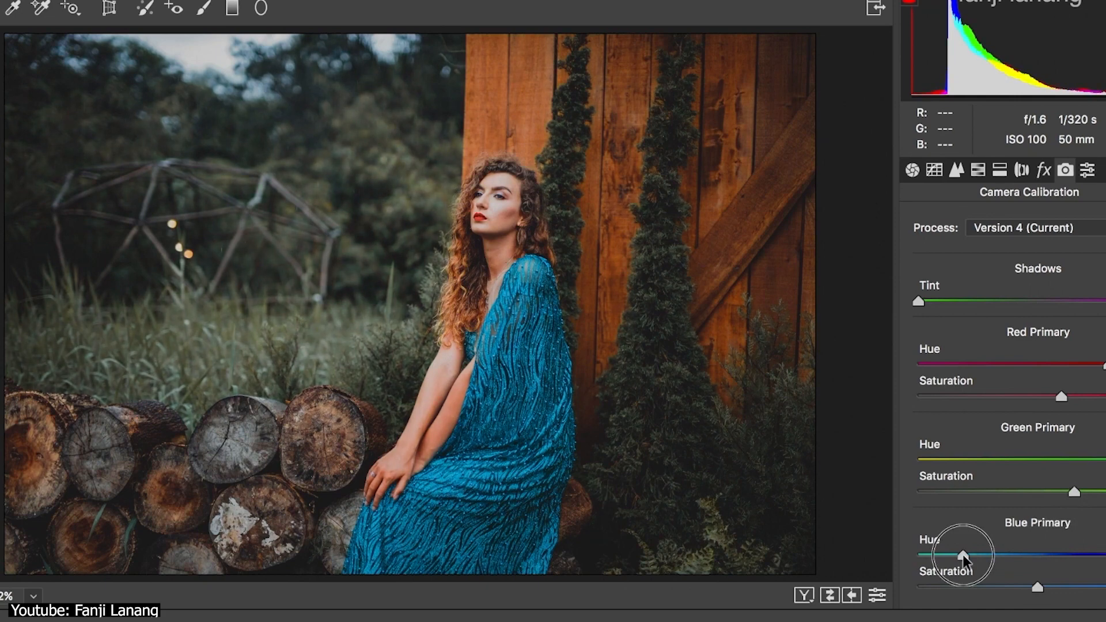
pyautogui.moveTo(967, 556); pyautogui.dragTo(967, 556)
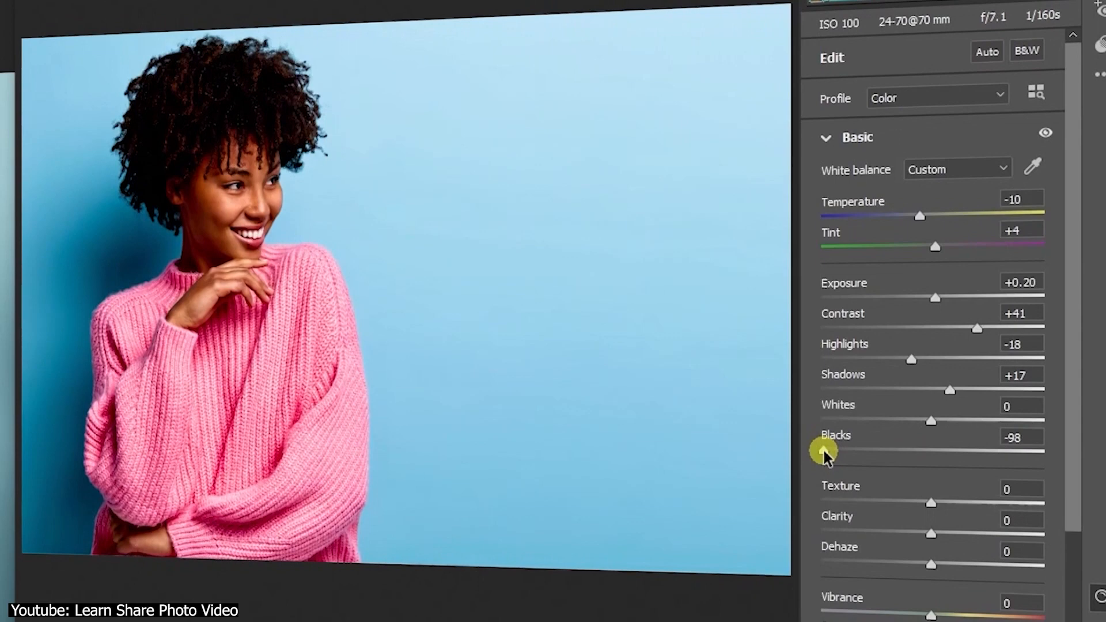
pyautogui.moveTo(826, 452); pyautogui.dragTo(1044, 462)
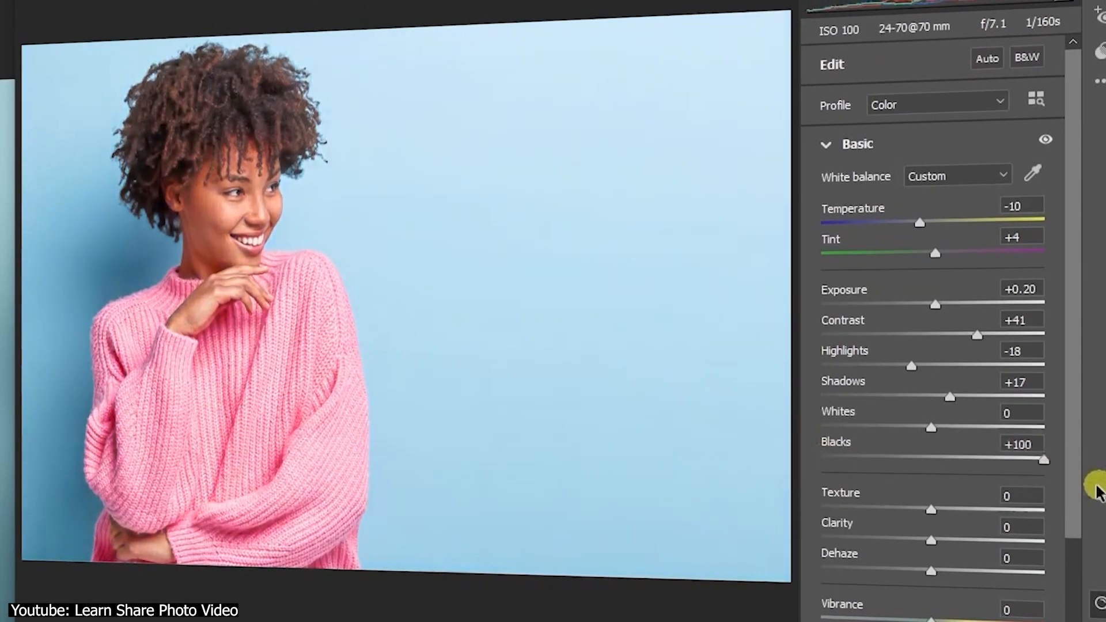
pyautogui.moveTo(1044, 459); pyautogui.dragTo(945, 469)
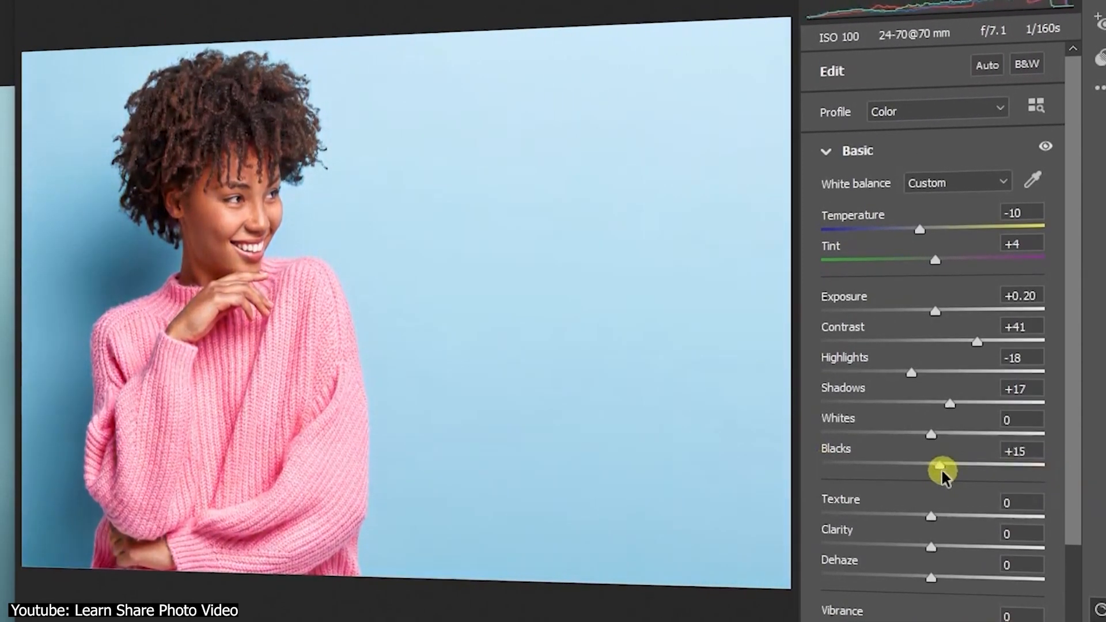
# Fine-tune the Blacks level, then lift the tone curve's black point for a faded look
pyautogui.moveTo(943, 470); pyautogui.dragTo(921, 477)
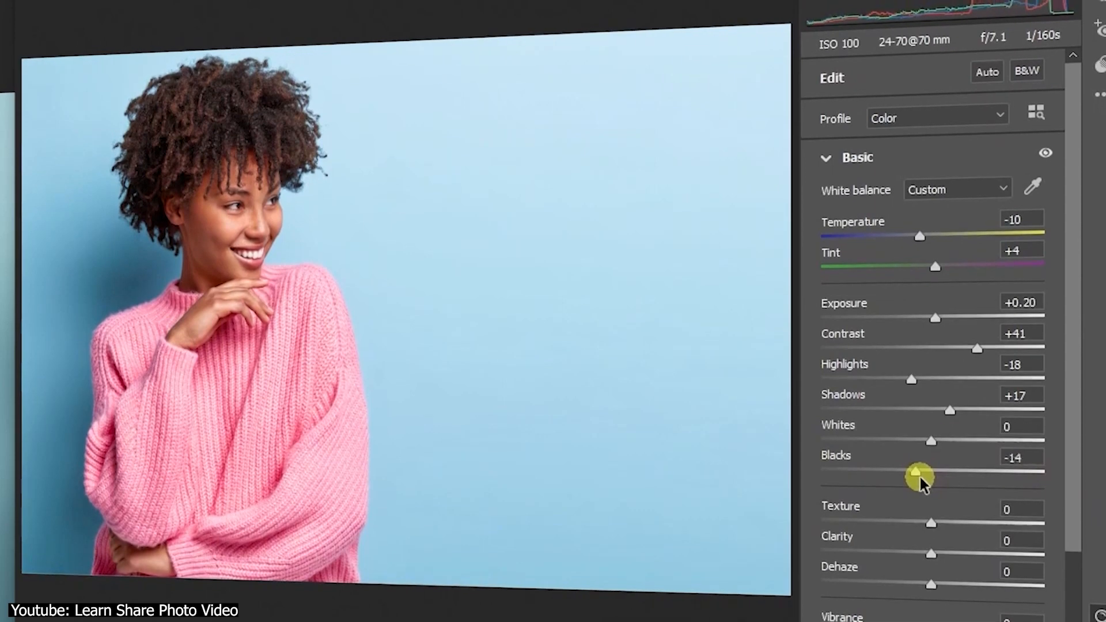
pyautogui.moveTo(924, 477); pyautogui.dragTo(917, 483)
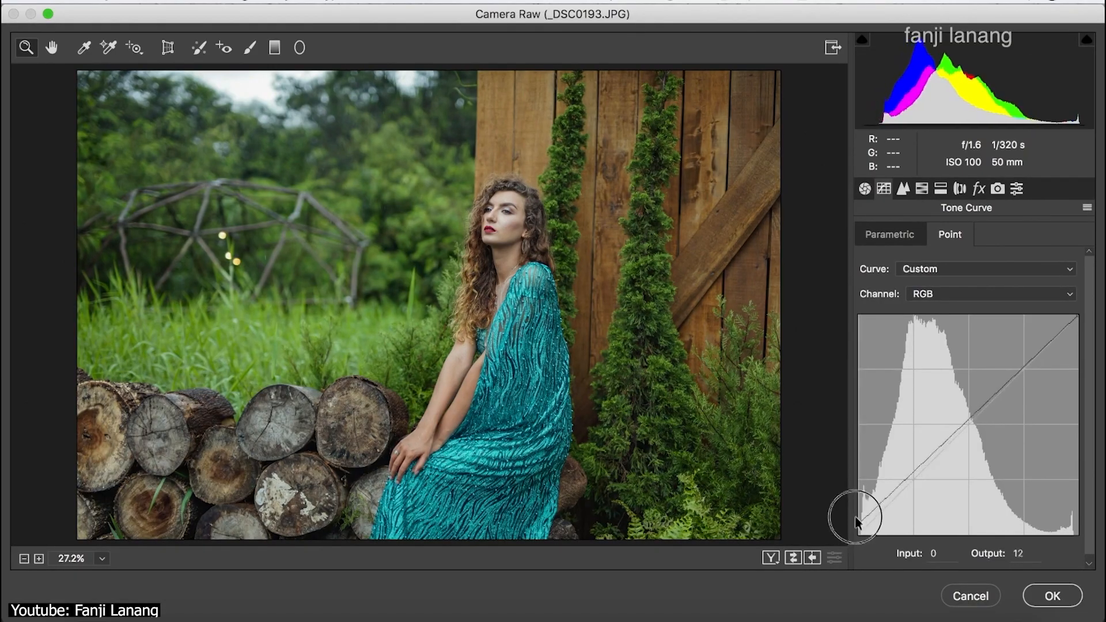
pyautogui.moveTo(855, 522); pyautogui.dragTo(851, 506)
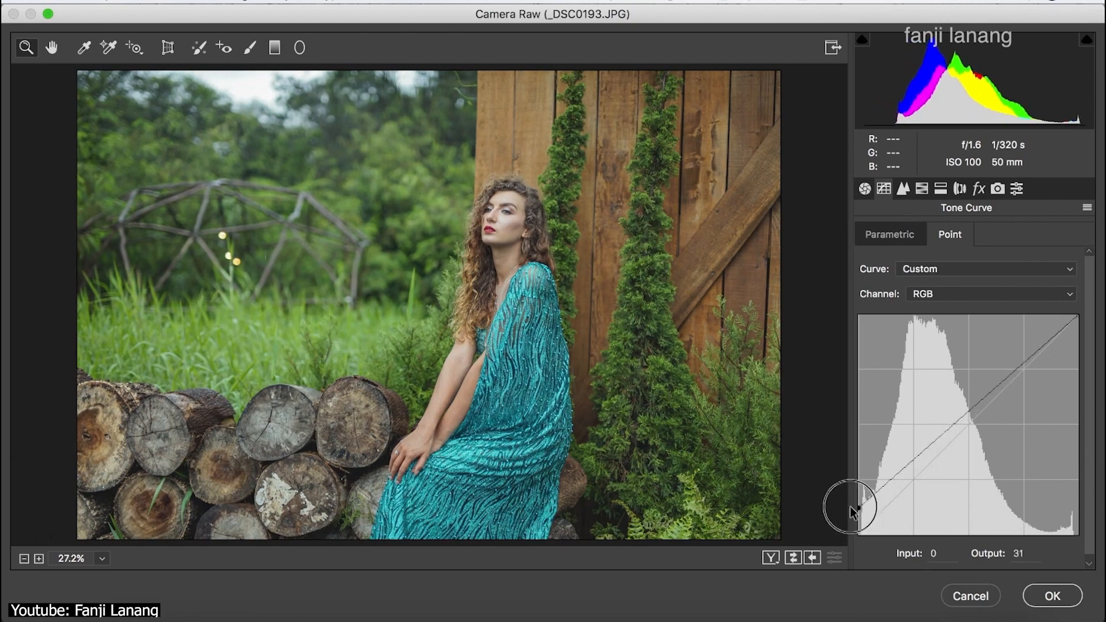
pyautogui.moveTo(854, 508); pyautogui.dragTo(878, 501)
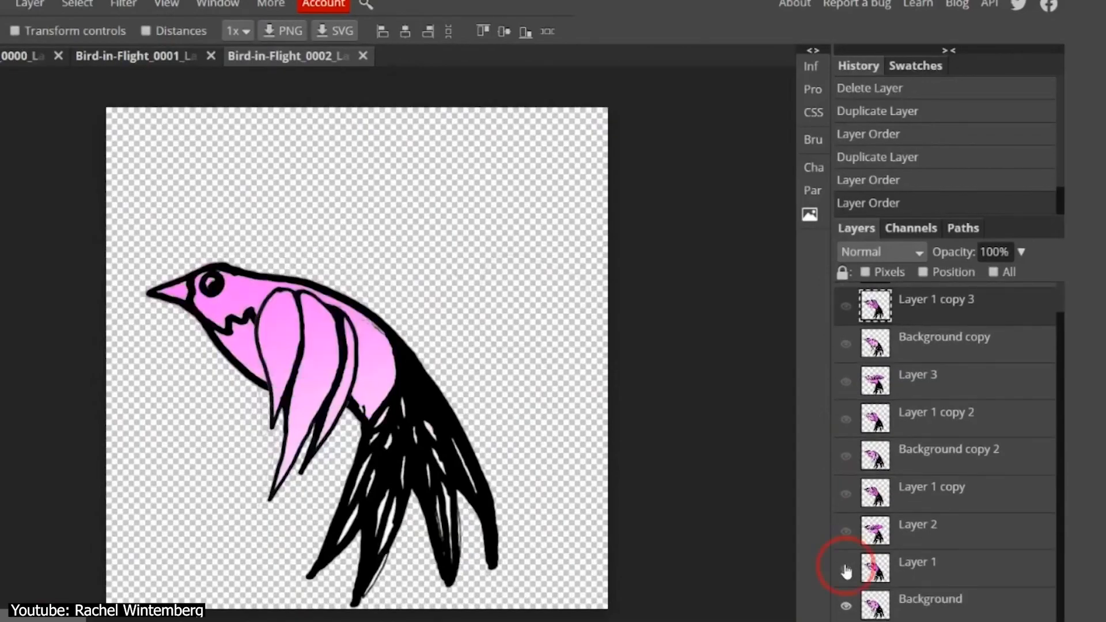
# Make Layer 1 and Layer 2 visible so the wing frames overlap
pyautogui.click(845, 571)
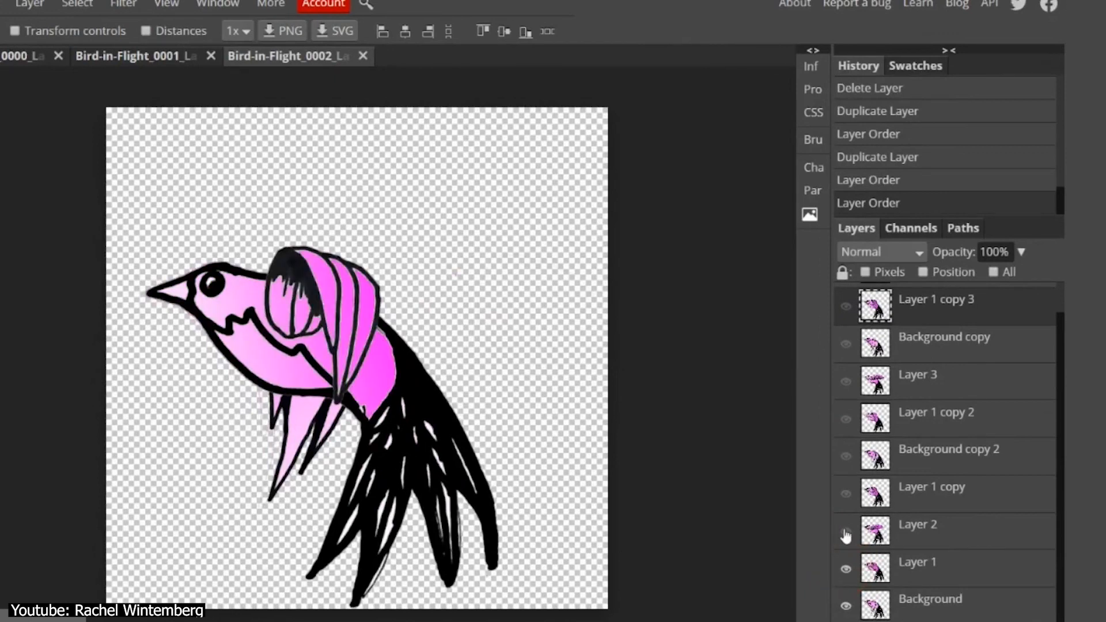
pyautogui.click(845, 456)
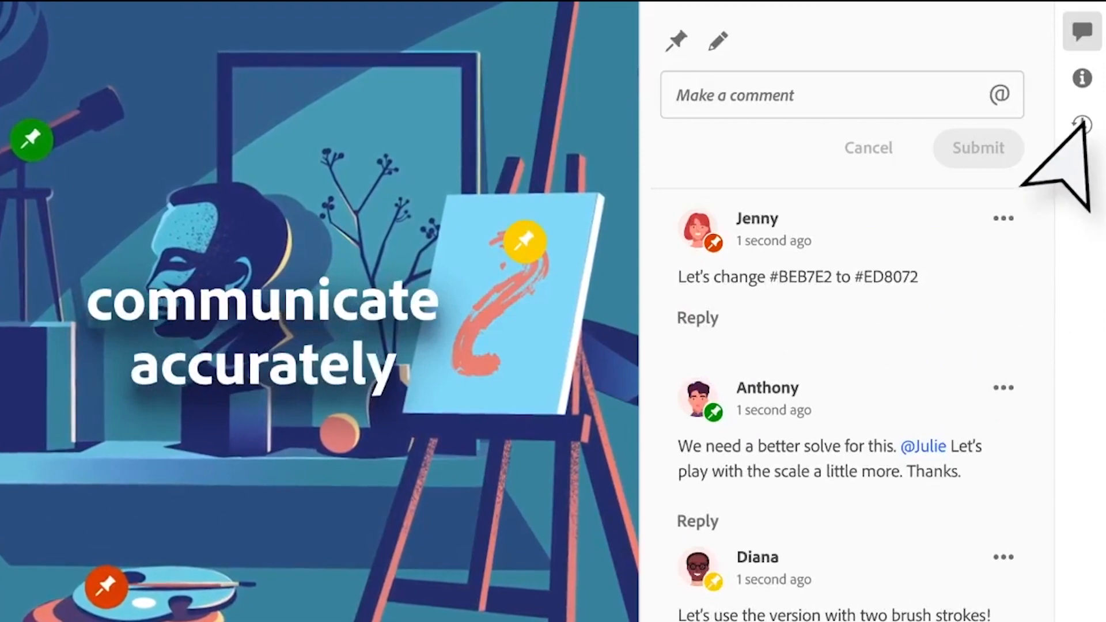
pyautogui.click(1082, 122)
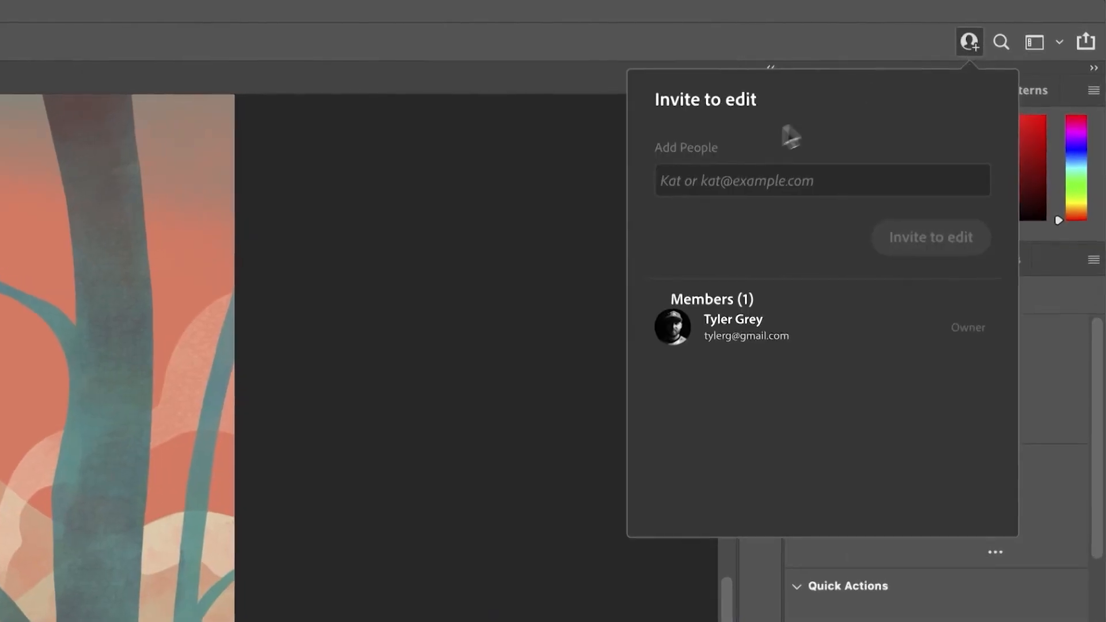
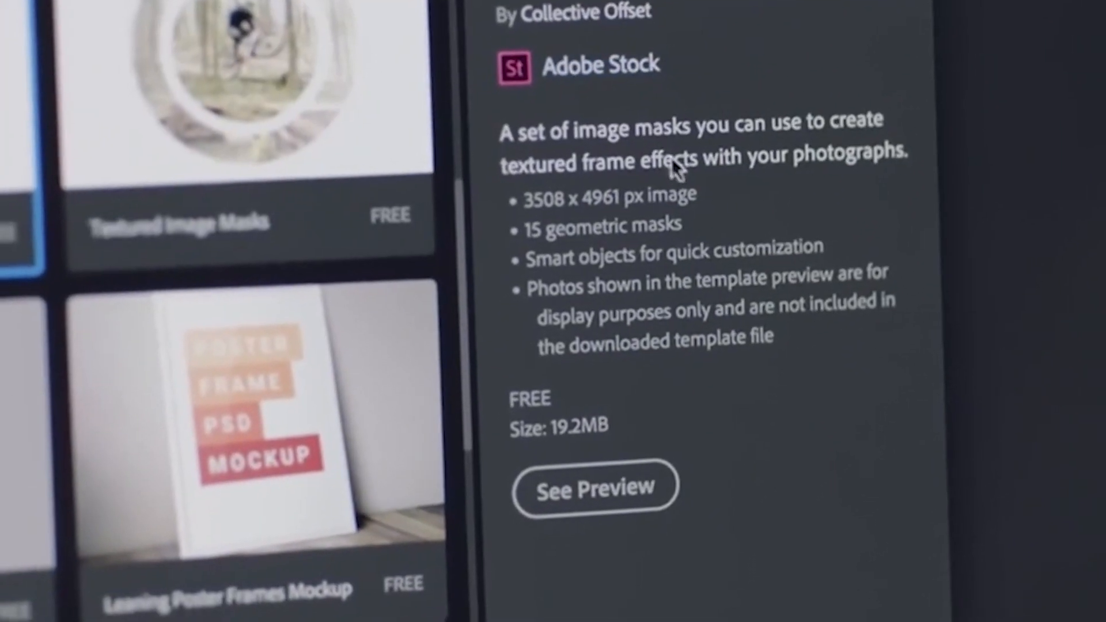
pyautogui.click(595, 487)
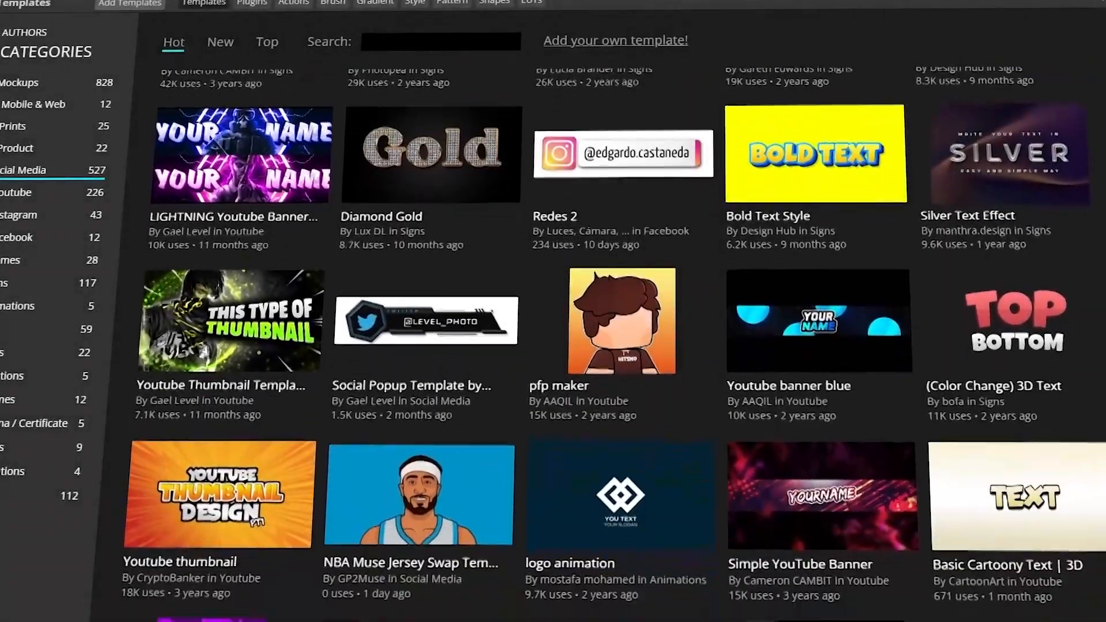
pyautogui.scroll(-3)
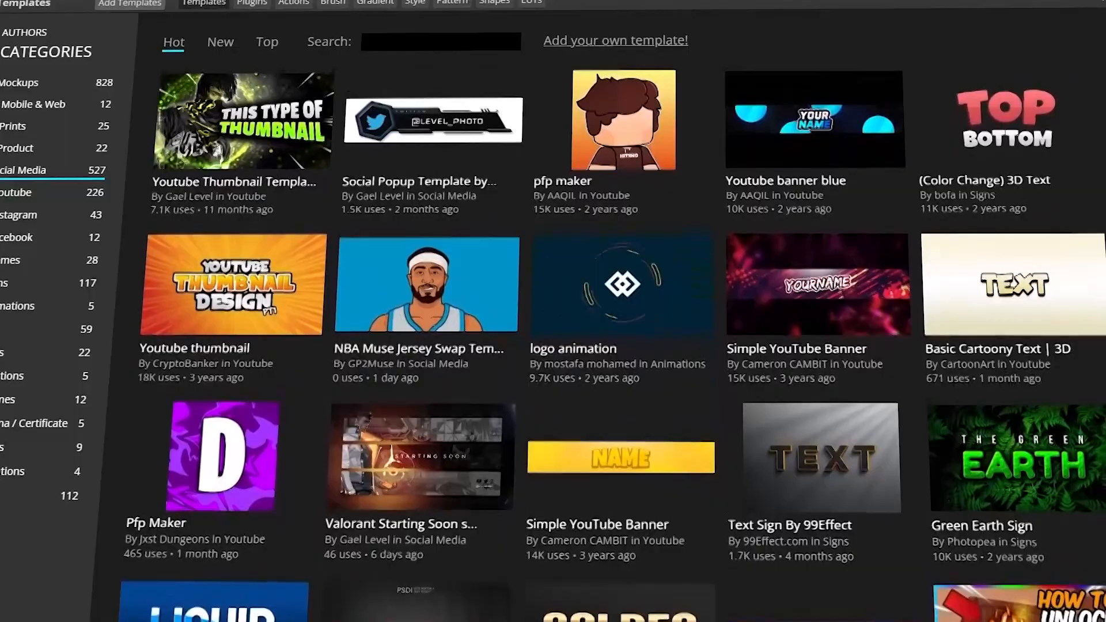
pyautogui.click(17, 260)
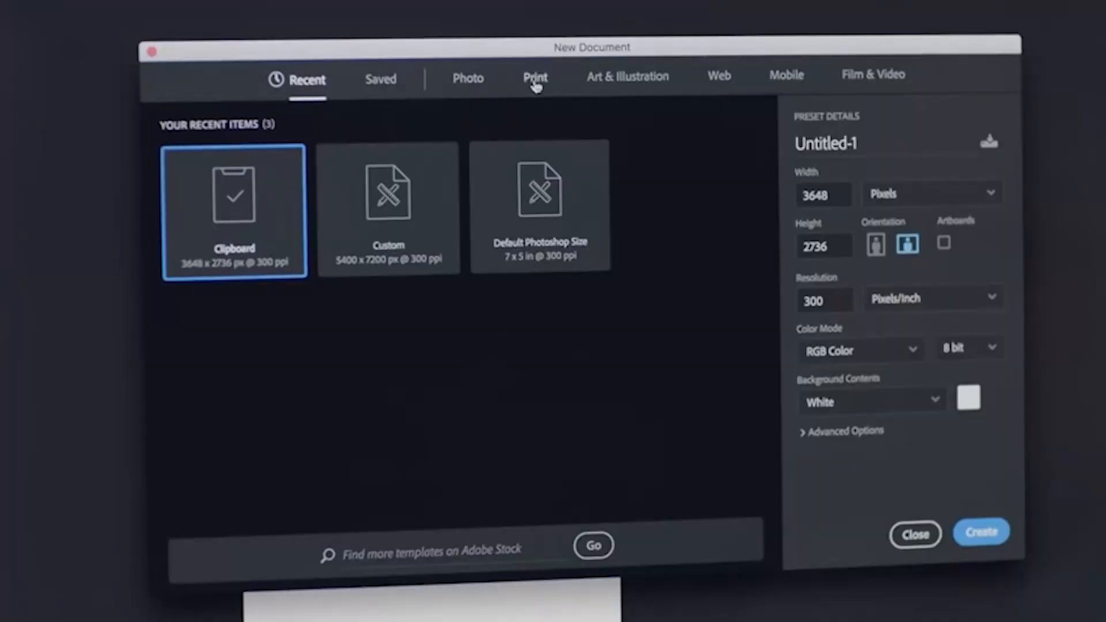
# Show the Print and then Art & Illustration new-document presets
pyautogui.click(627, 77)
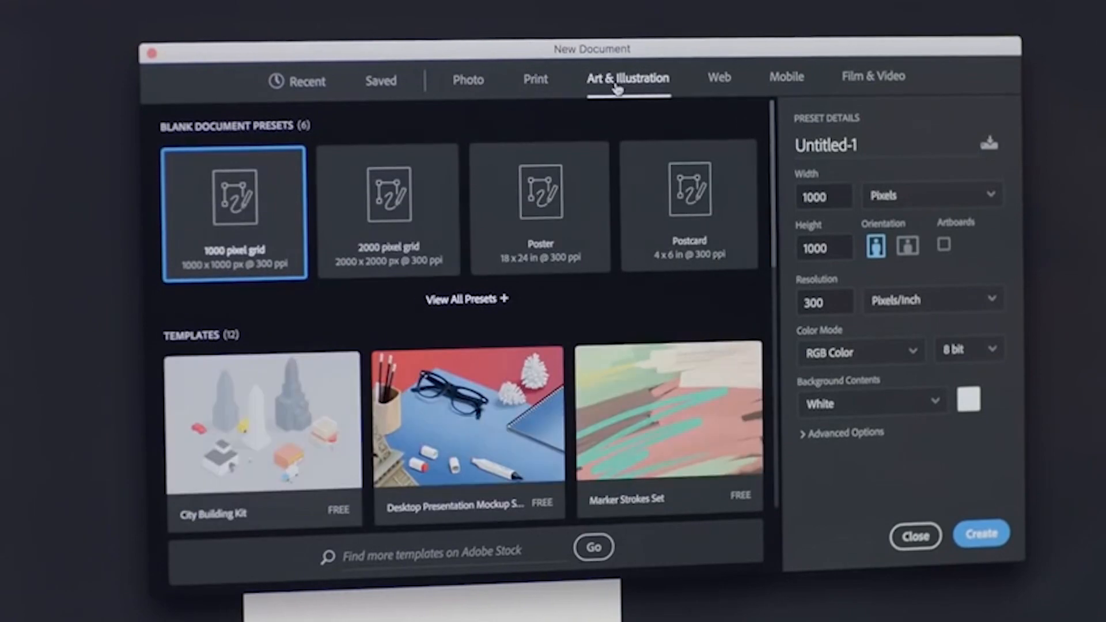
pyautogui.click(718, 81)
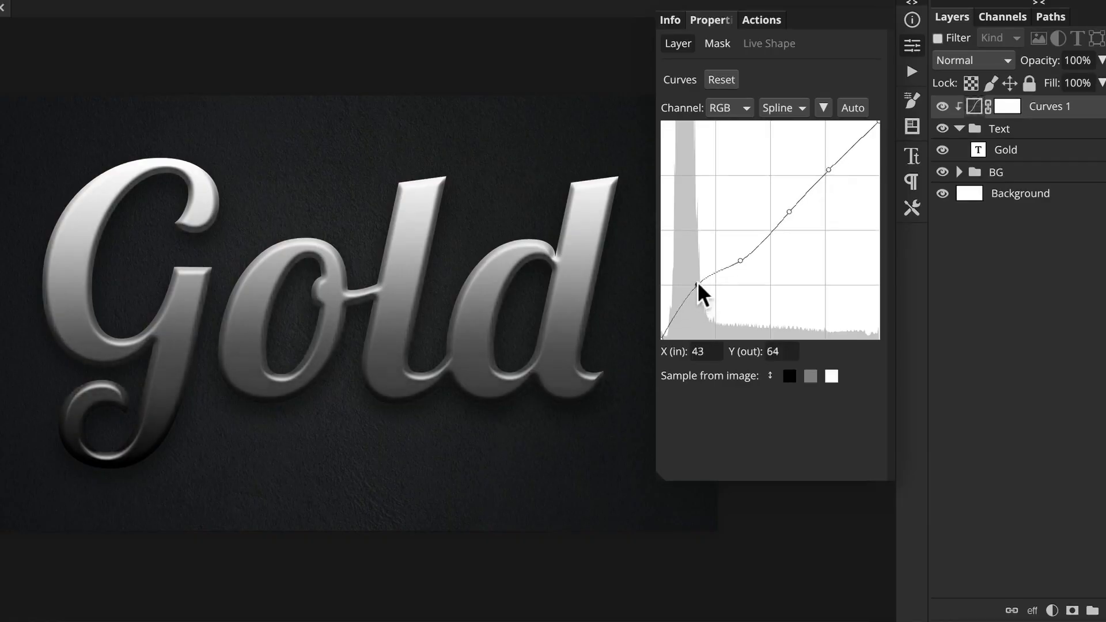
# Drag the Curves points into a chrome-sheen wave and set the Color Fill blend to Screen
pyautogui.moveTo(697, 293); pyautogui.dragTo(698, 217)
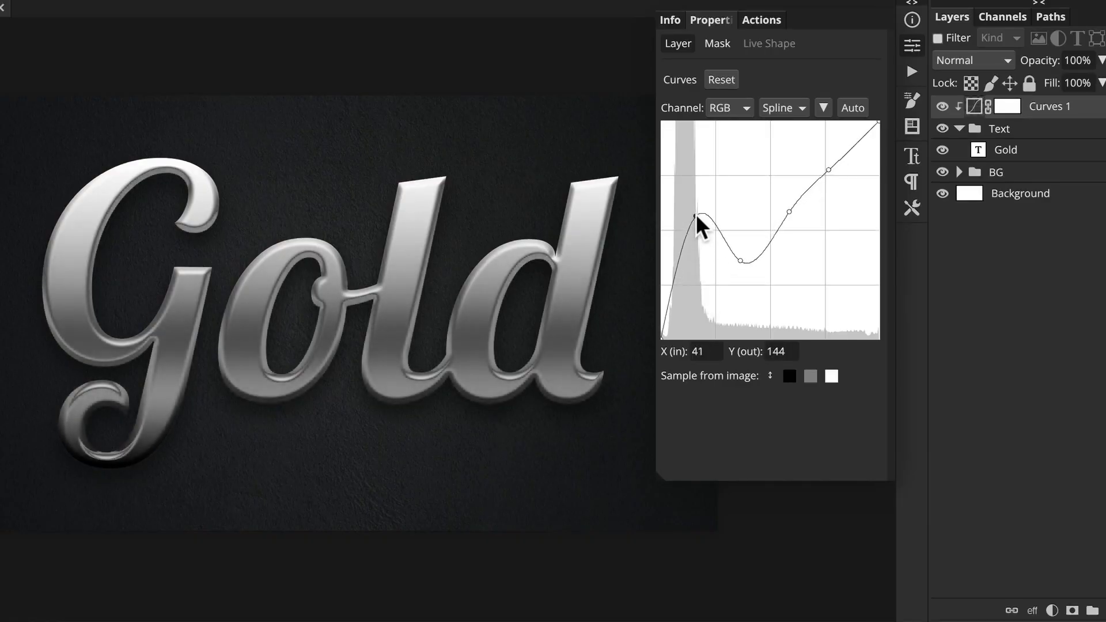
pyautogui.moveTo(697, 217); pyautogui.dragTo(698, 197)
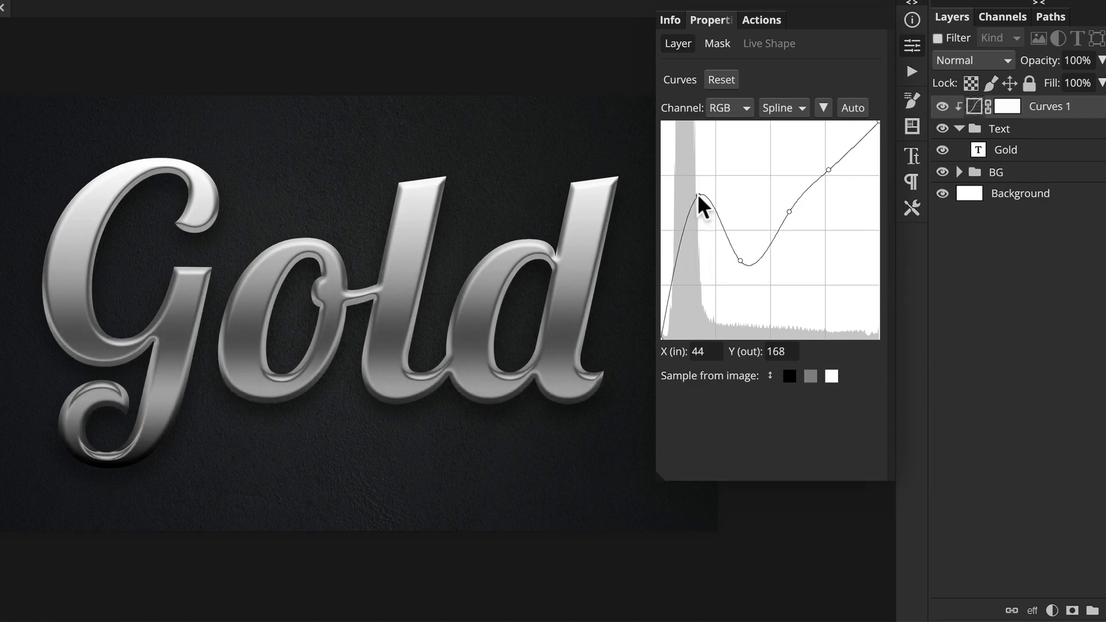
pyautogui.moveTo(699, 197); pyautogui.dragTo(739, 293)
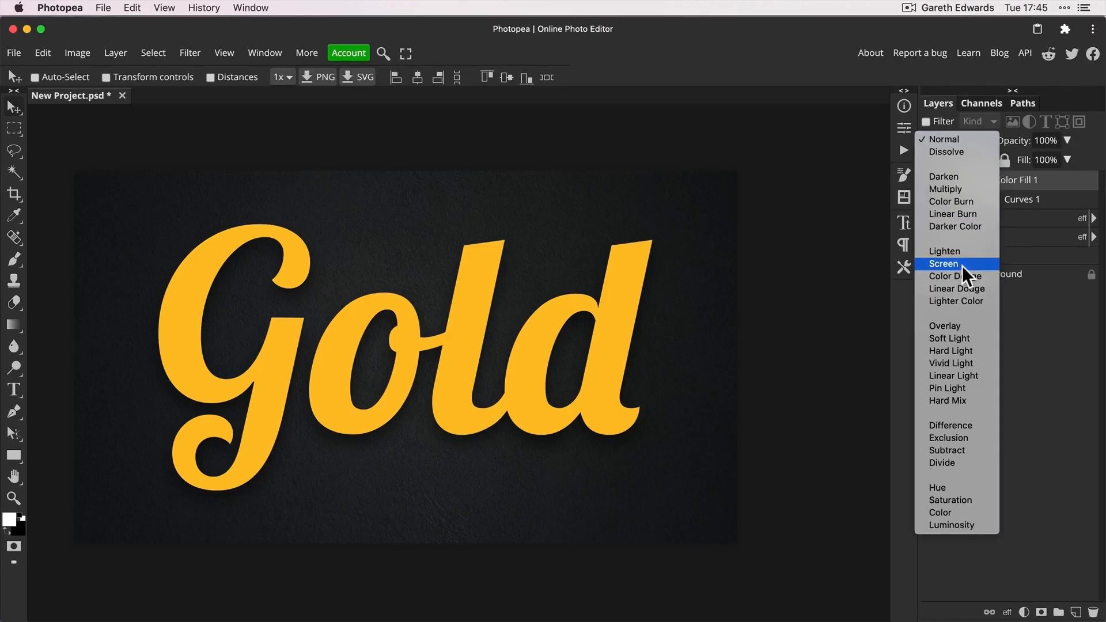
pyautogui.click(950, 338)
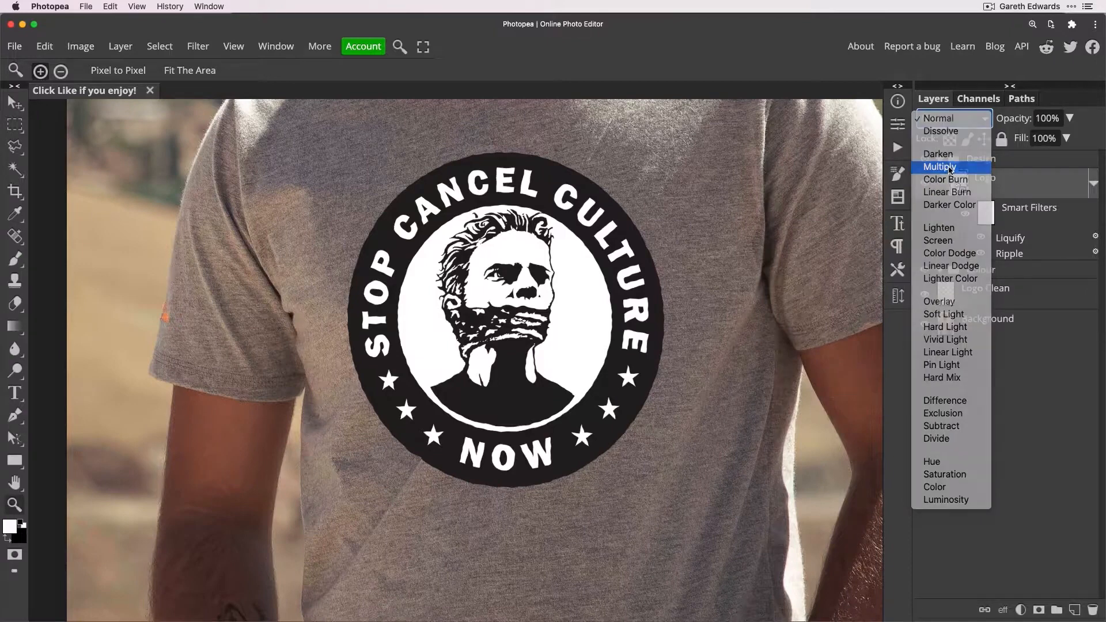
# Try Multiply, then Color Burn, then Overlay as the Logo layer's blend mode
pyautogui.click(940, 166)
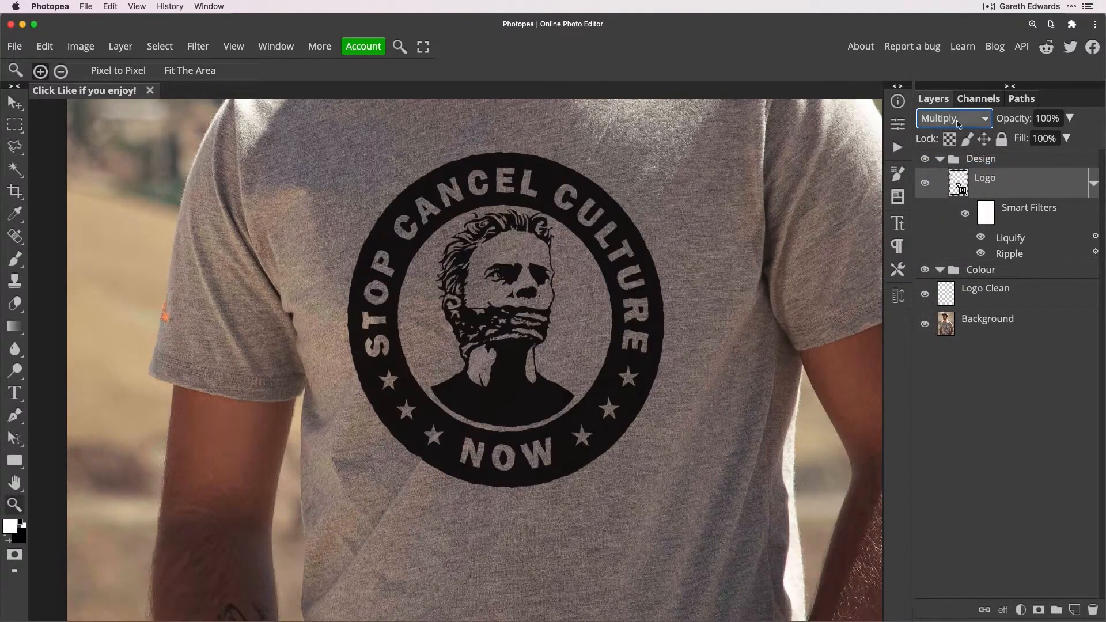
pyautogui.click(954, 118)
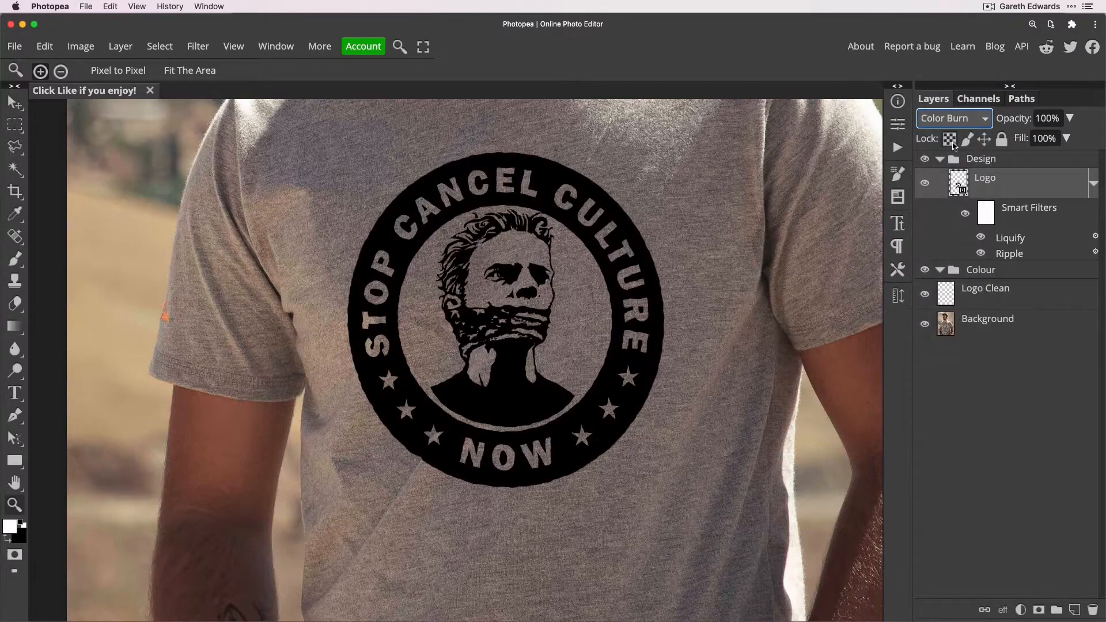
pyautogui.click(952, 119)
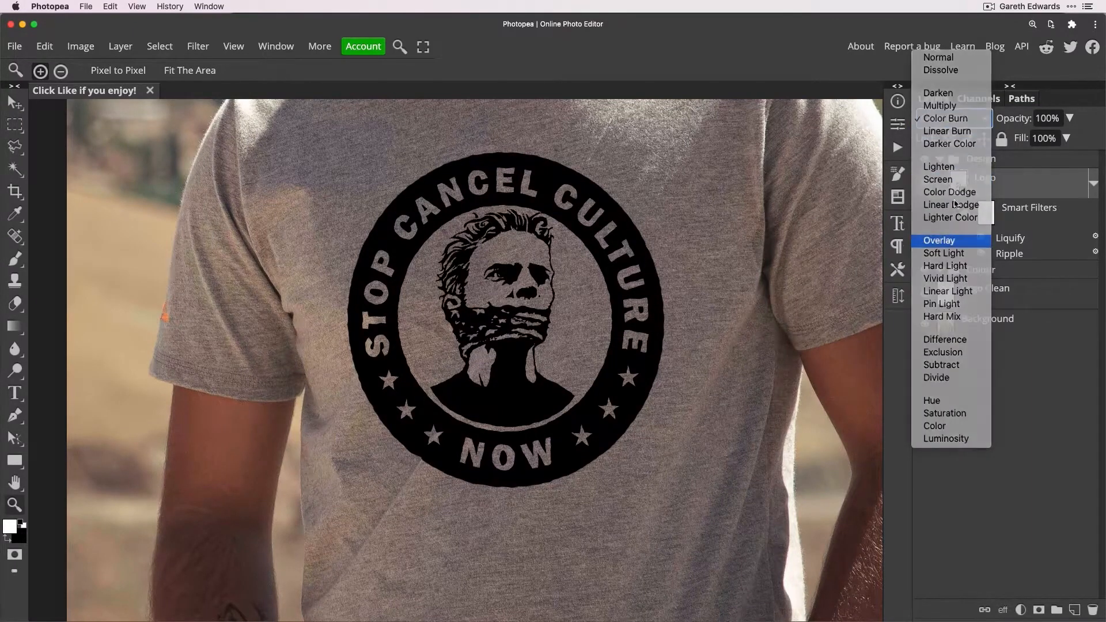